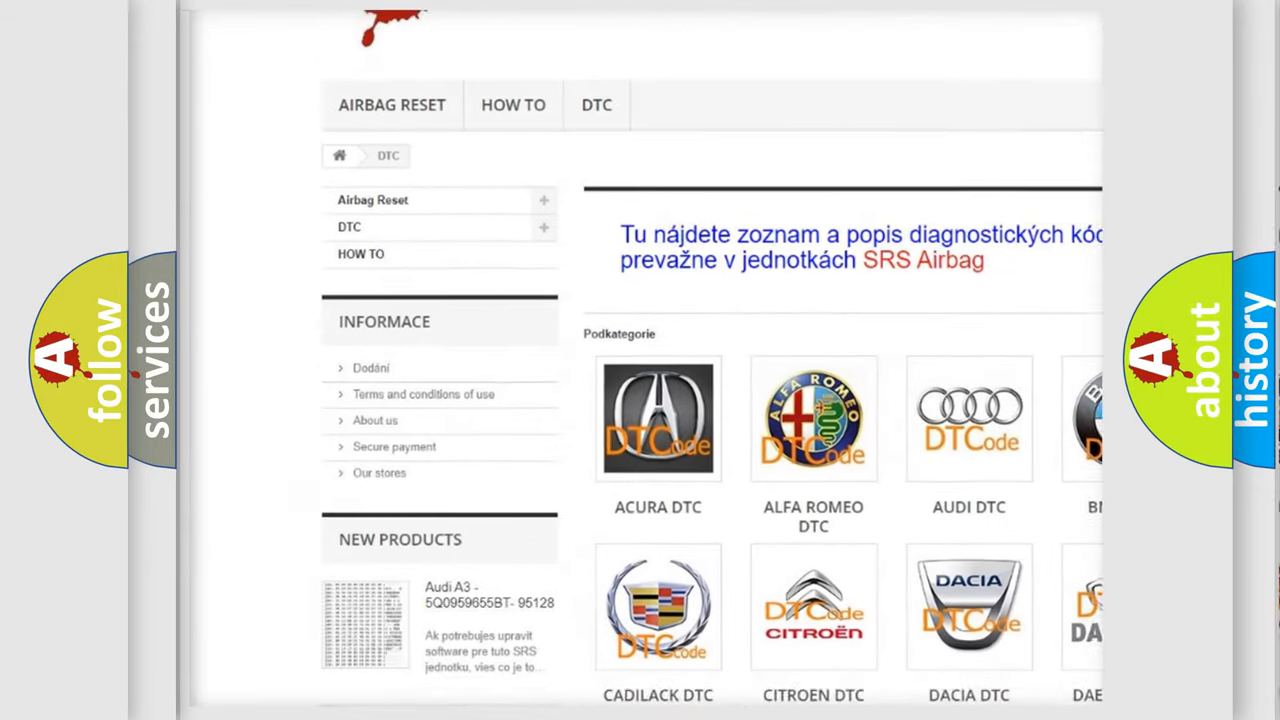
pyautogui.scroll(-3)
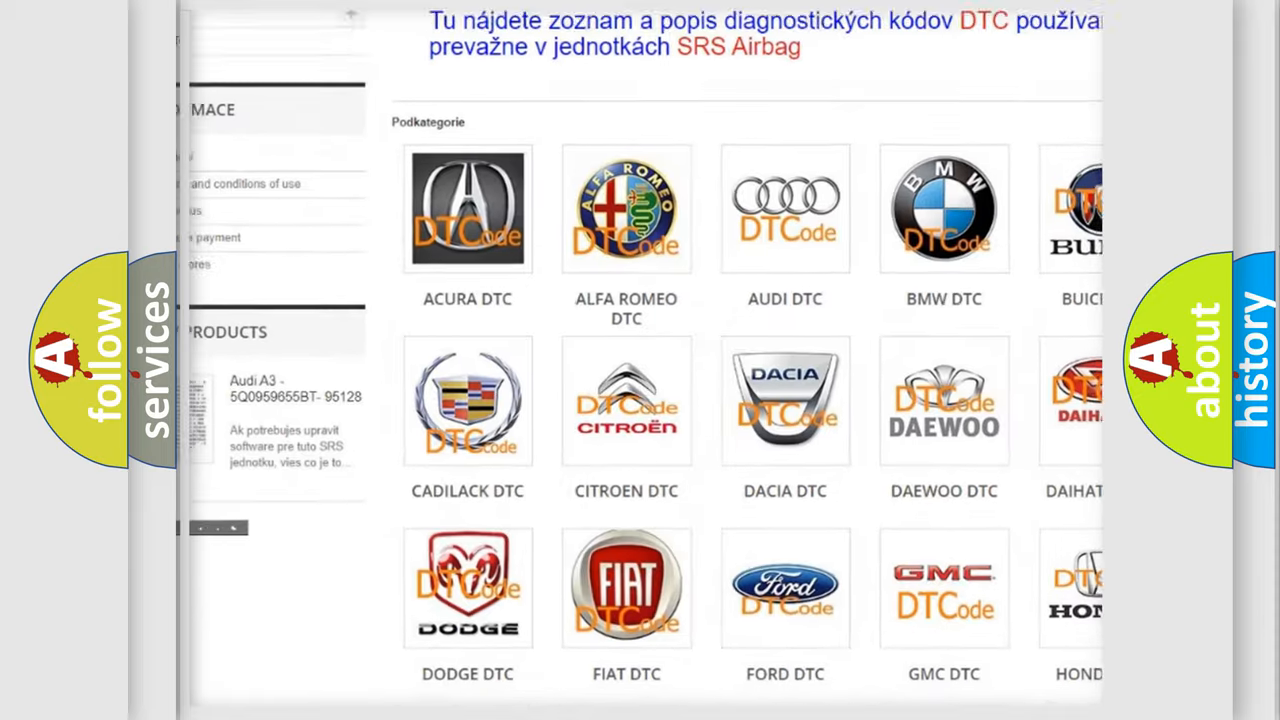
pyautogui.scroll(-3)
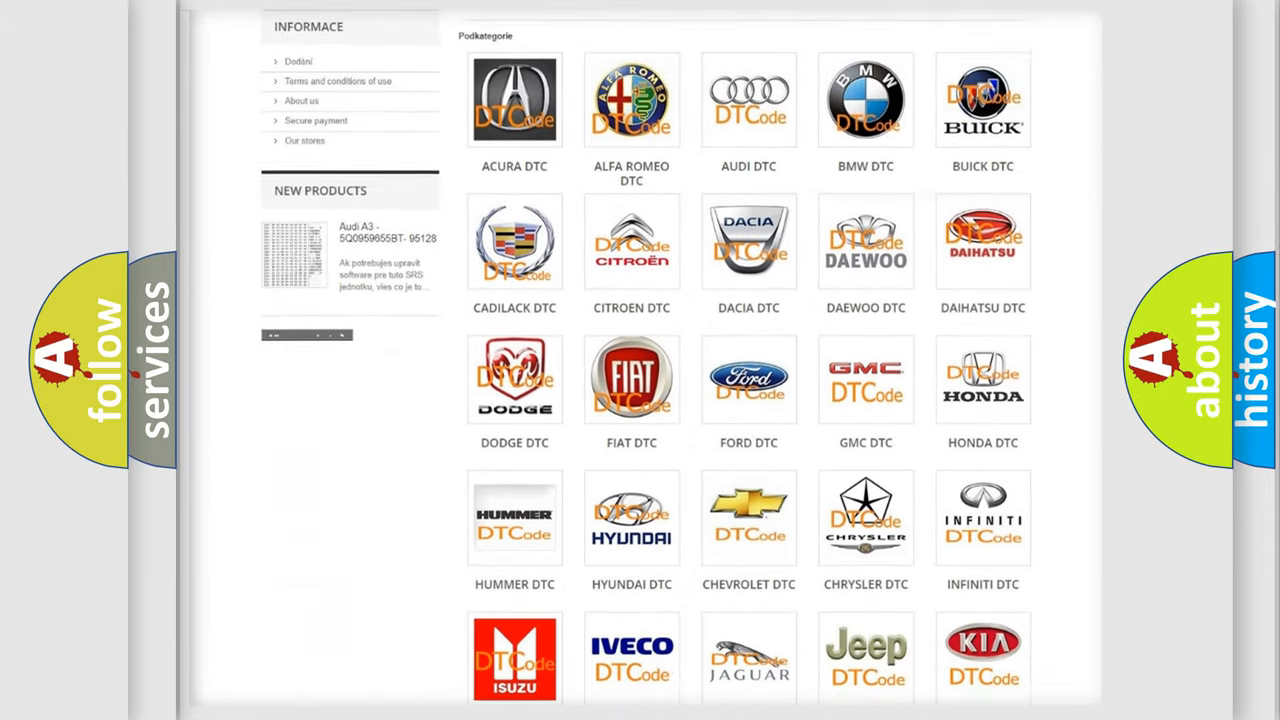
pyautogui.scroll(-3)
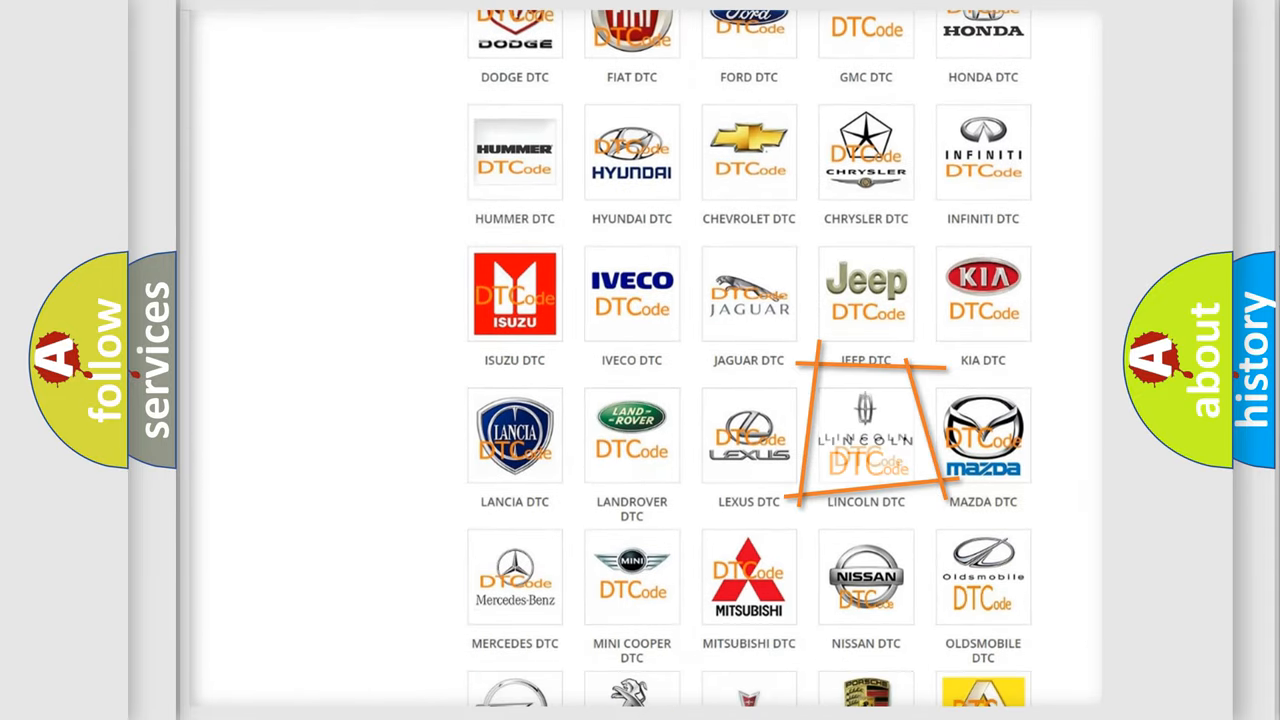